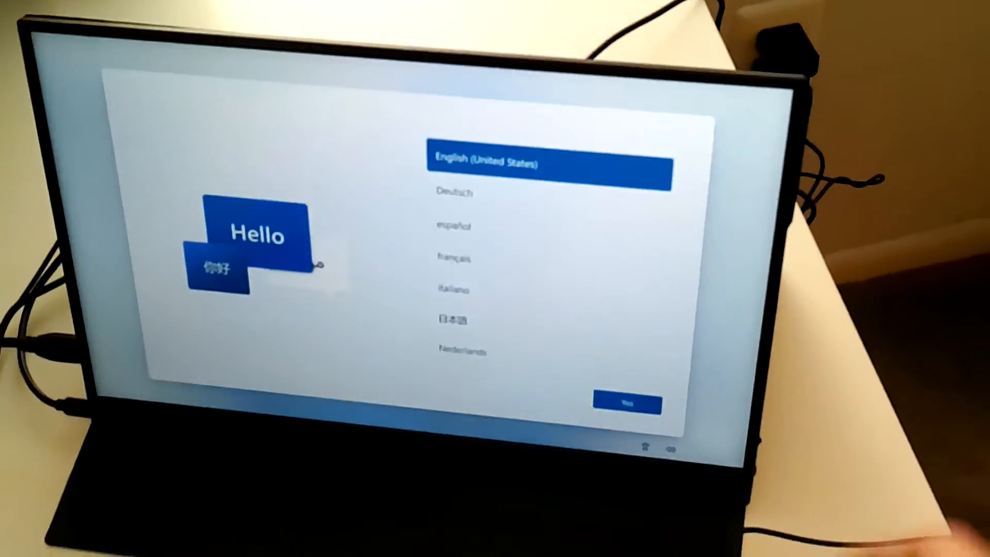
Confirm English (United States) as the language and US as the keyboard layout
click(624, 403)
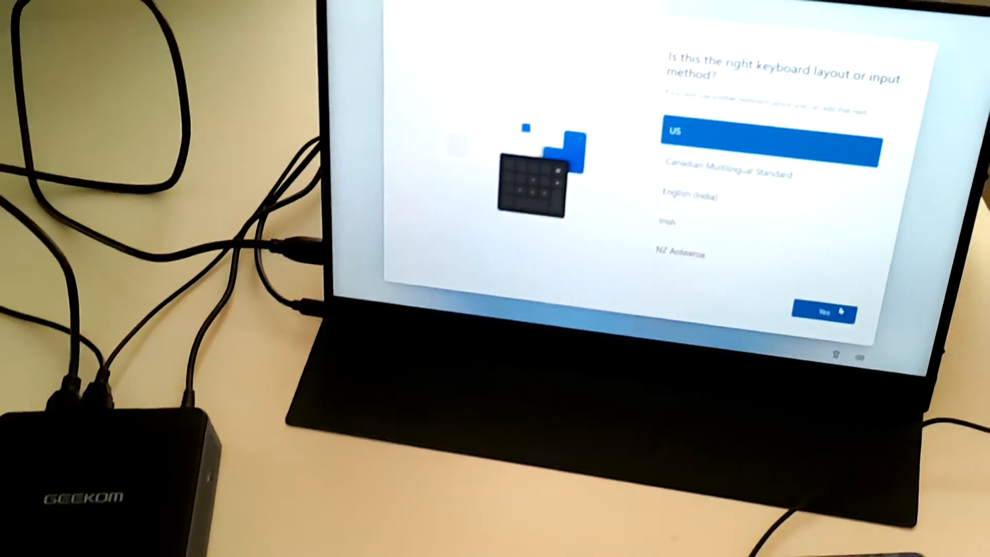
click(822, 312)
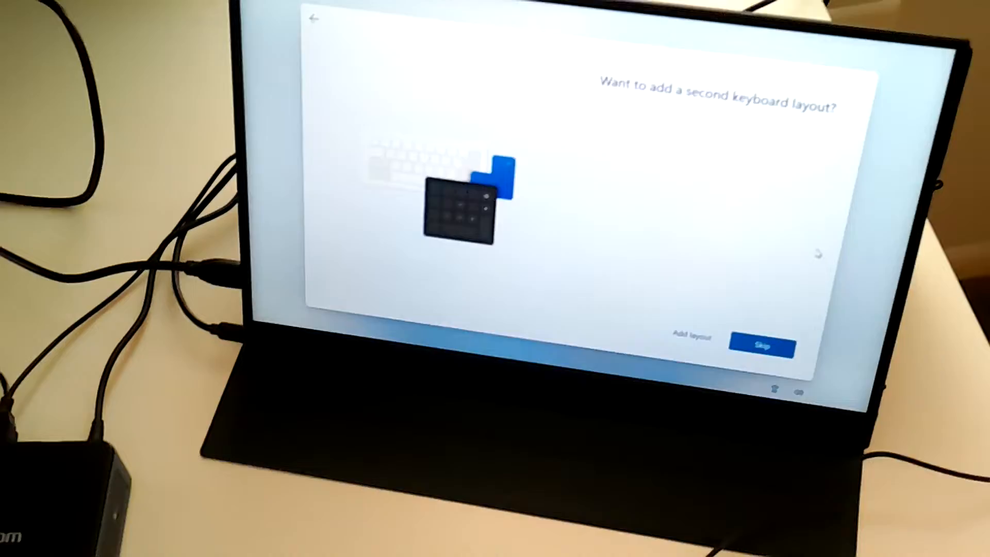